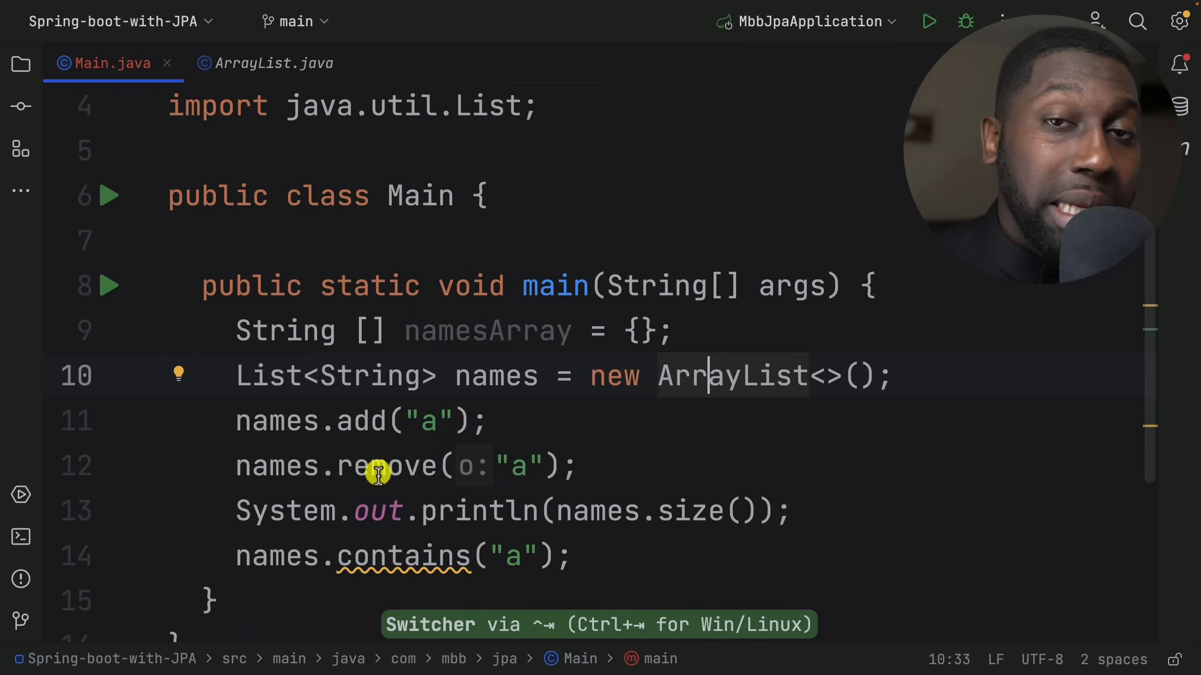
{"action": "mouse_move", "coordinate": [672, 425]}
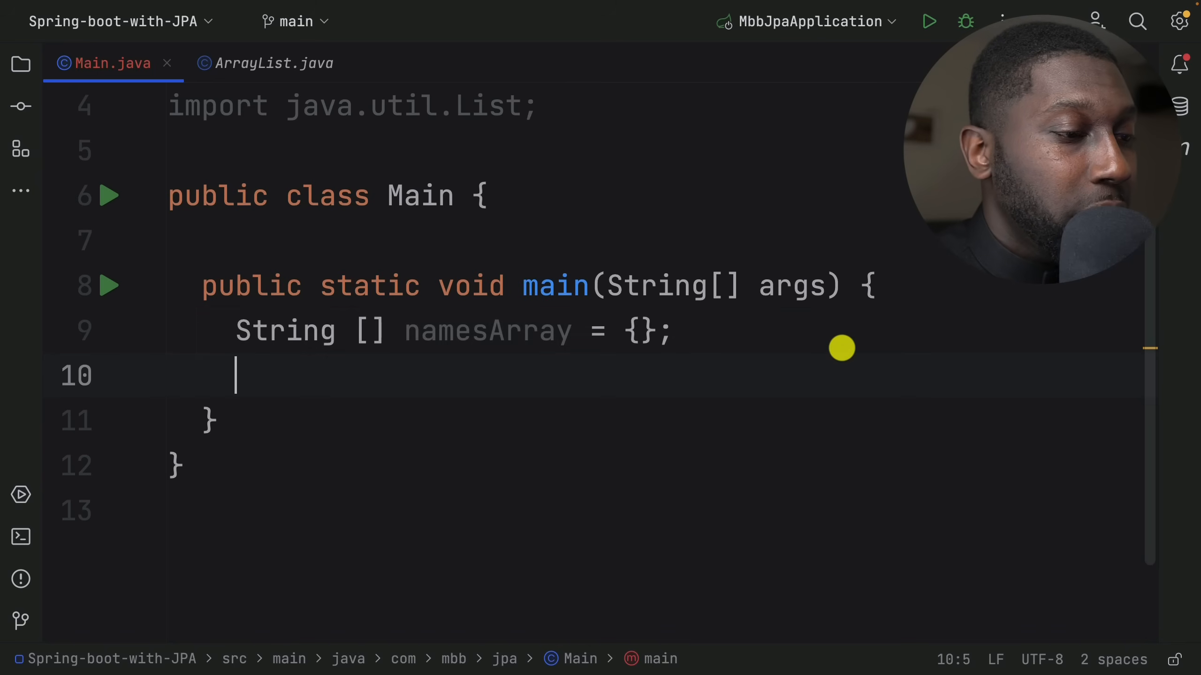
Step: Write the comment stubs // how to add, // how to remove, // contains and // grow under namesArray
{"action": "type", "text": "// how to re"}
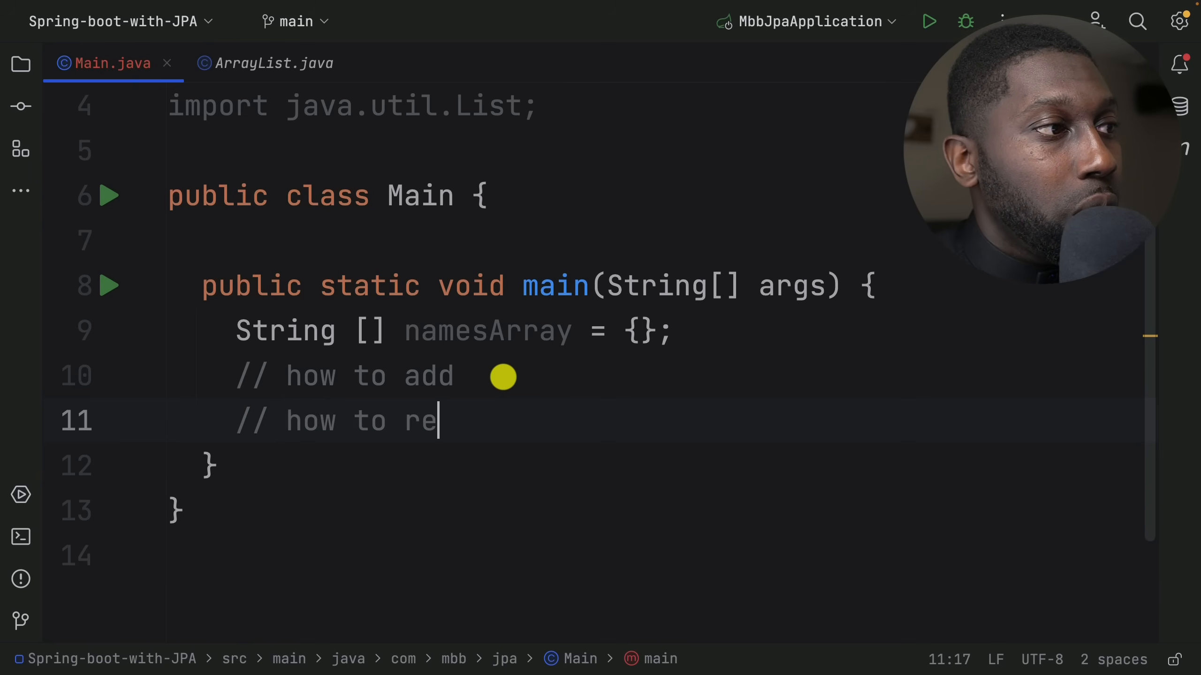
{"action": "type", "text": "move"}
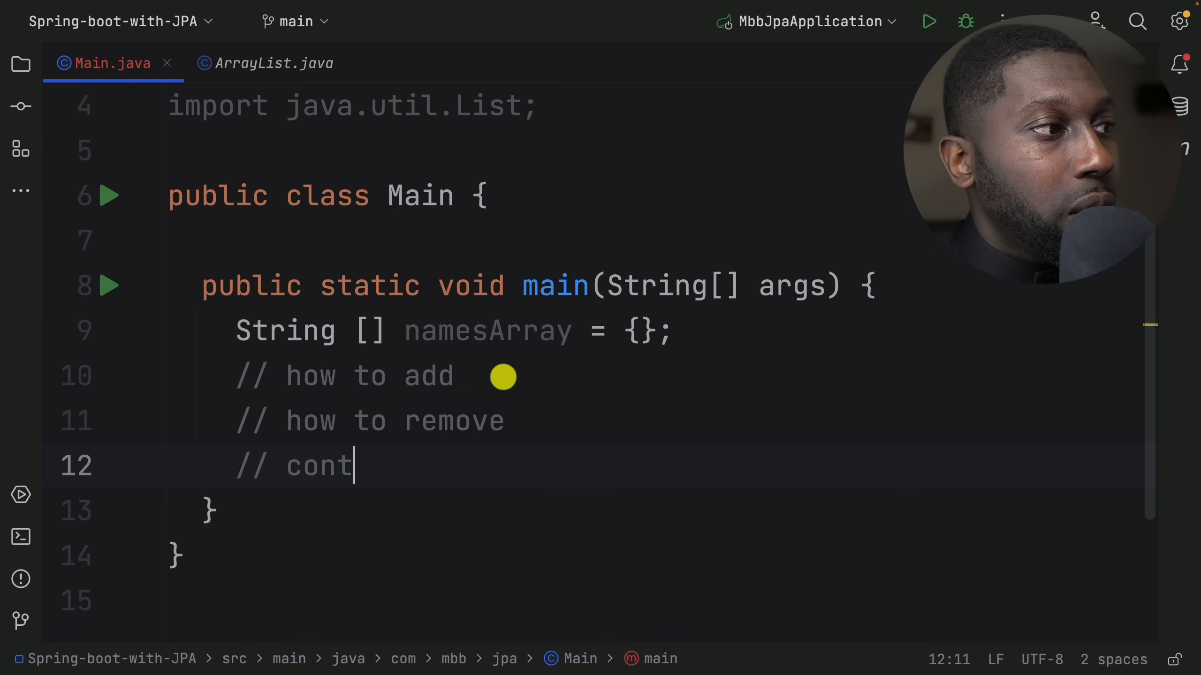
{"action": "type", "text": "ains"}
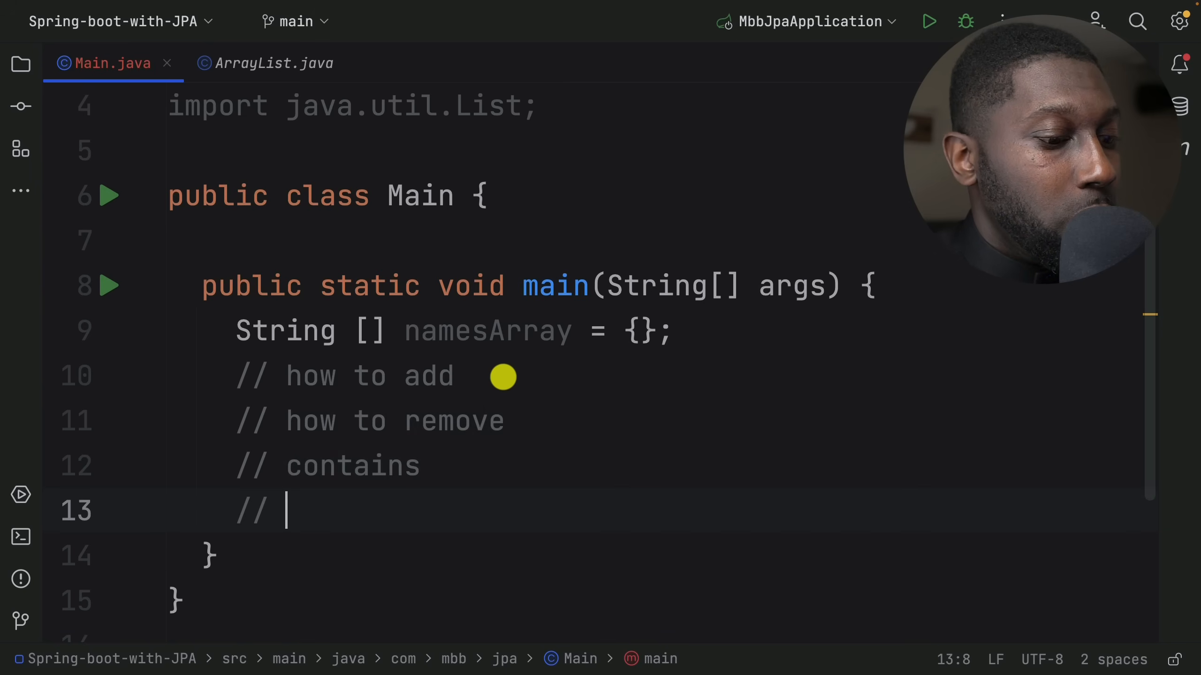
{"action": "type", "text": "grow"}
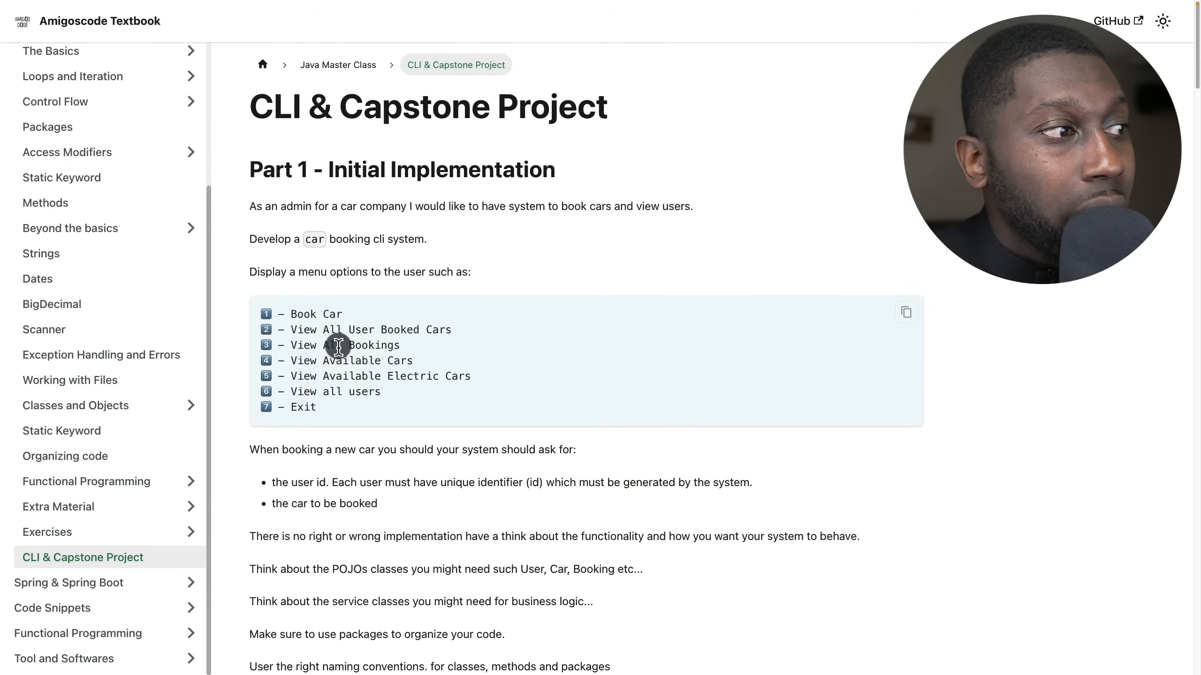
Step: Scroll to the DANGER notes and highlight the sentence requiring Arrays to hold any data
{"action": "scroll", "scroll_direction": "down", "scroll_amount": 3}
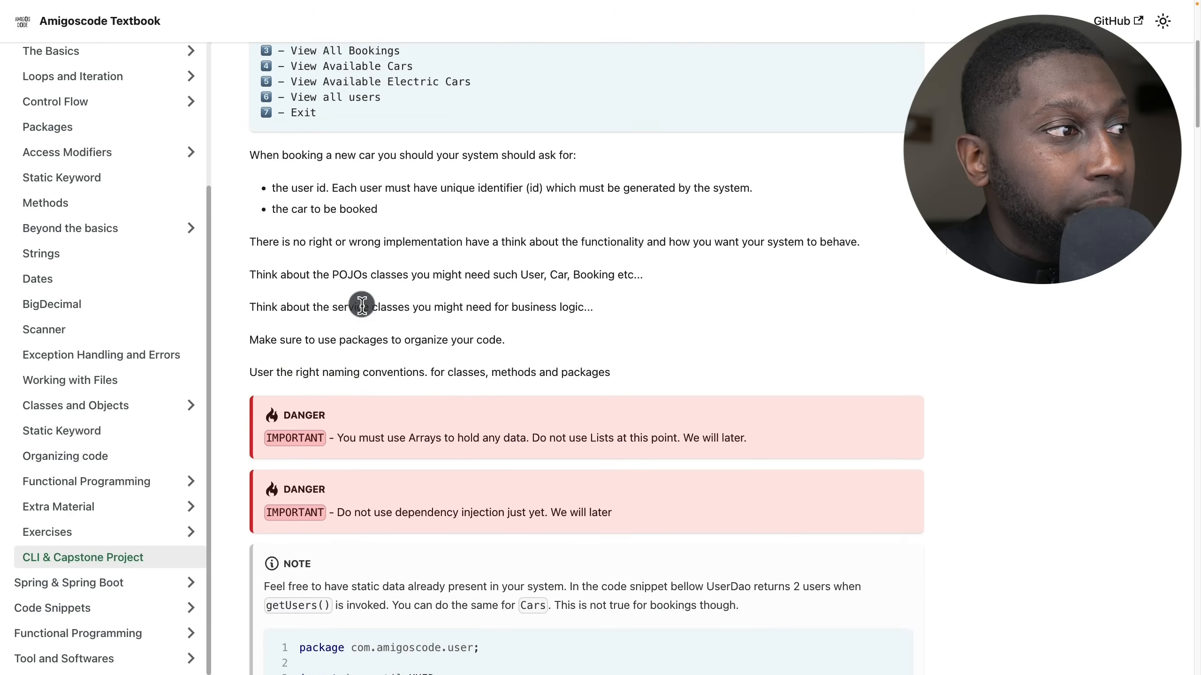
{"action": "scroll", "scroll_direction": "down", "scroll_amount": 3}
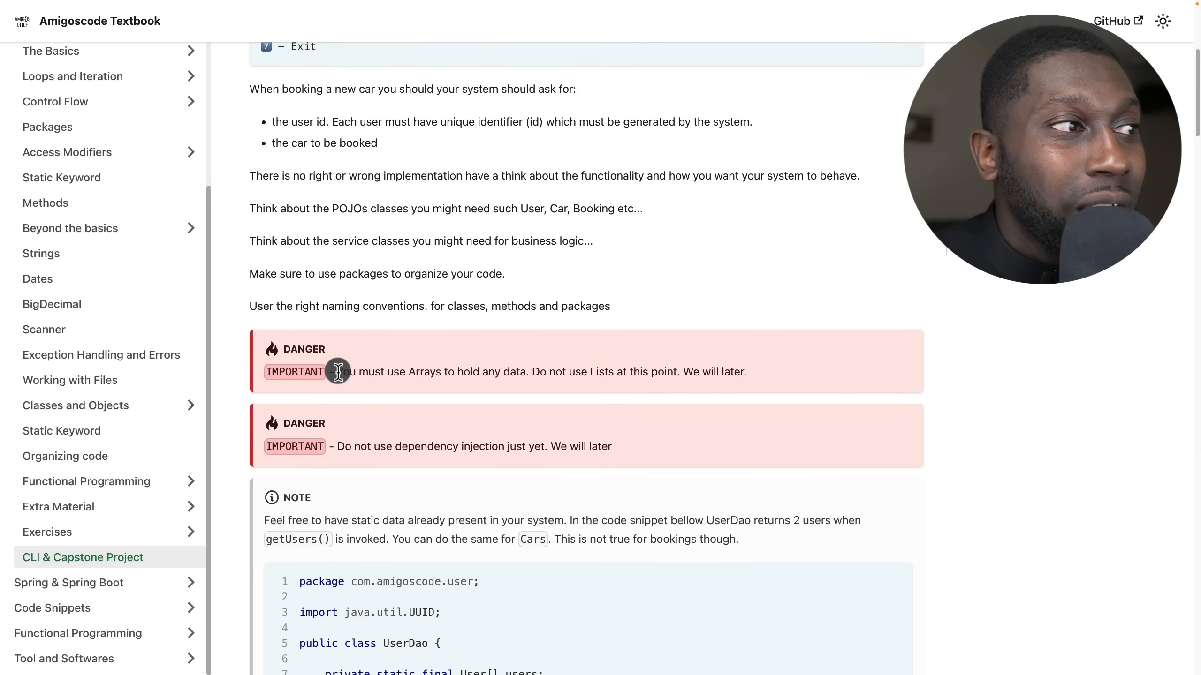
{"action": "left_click_drag", "start_coordinate": [336, 373], "coordinate": [452, 372]}
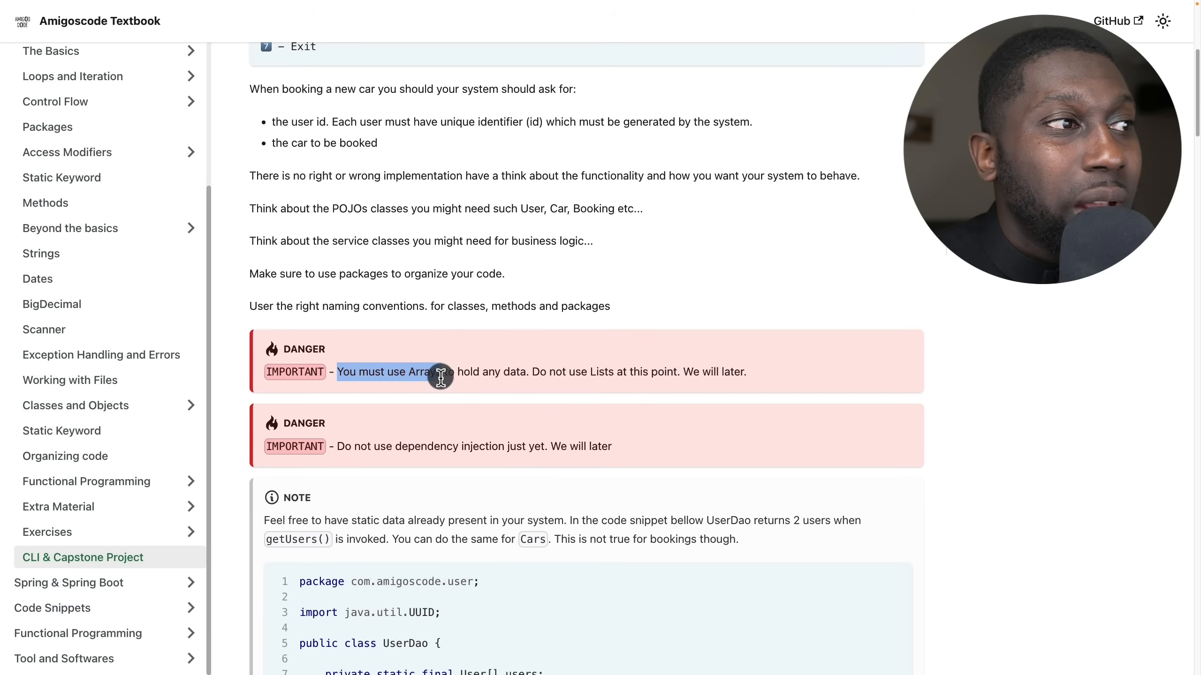
{"action": "left_click_drag", "start_coordinate": [440, 376], "coordinate": [522, 377]}
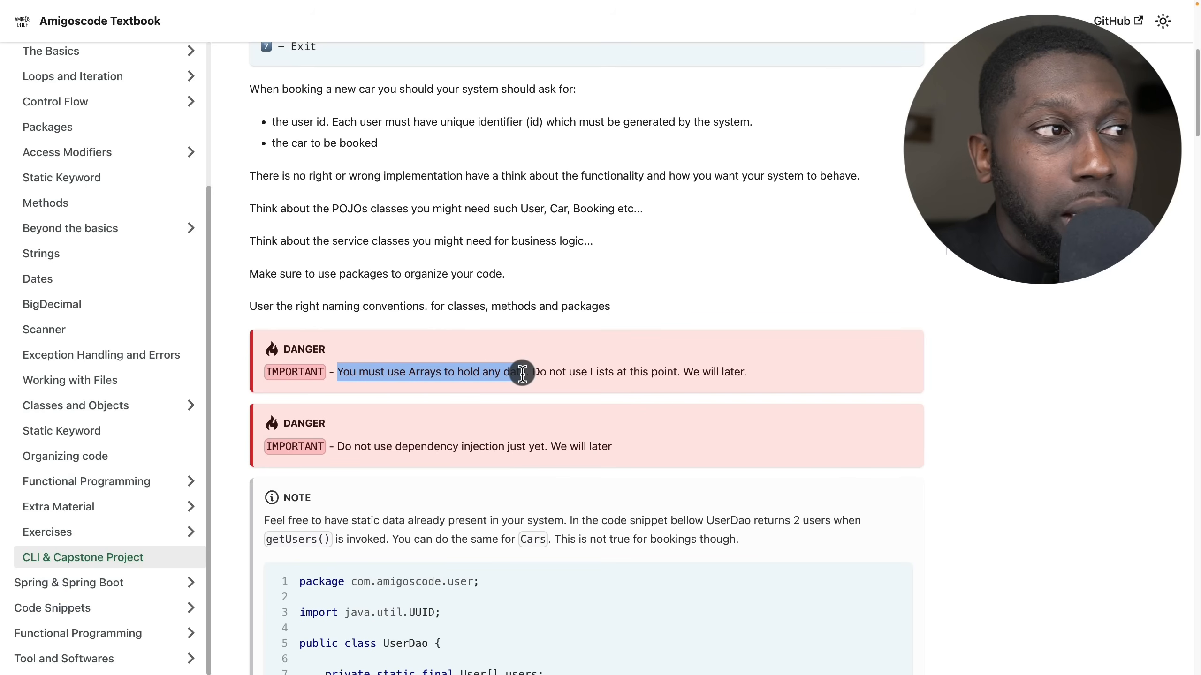